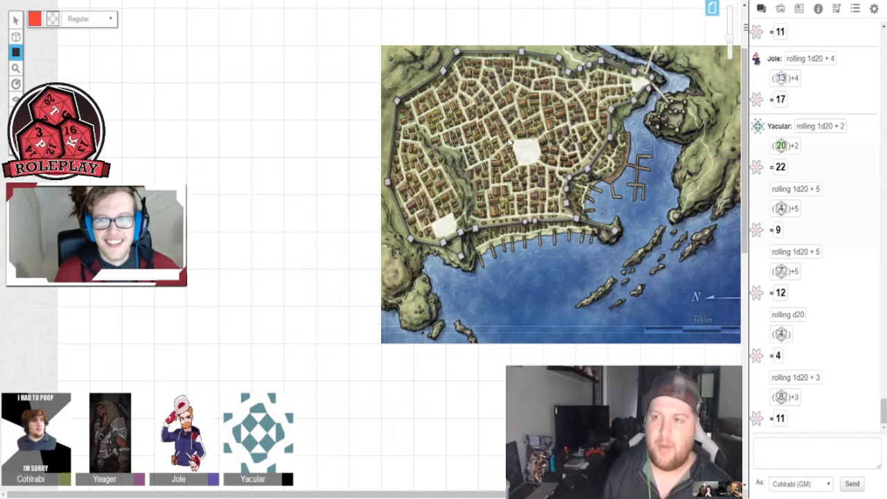
# Step: Drag a red rectangle around the pale open plaza at the city map's centre
pyautogui.moveTo(509, 139); pyautogui.dragTo(544, 166)
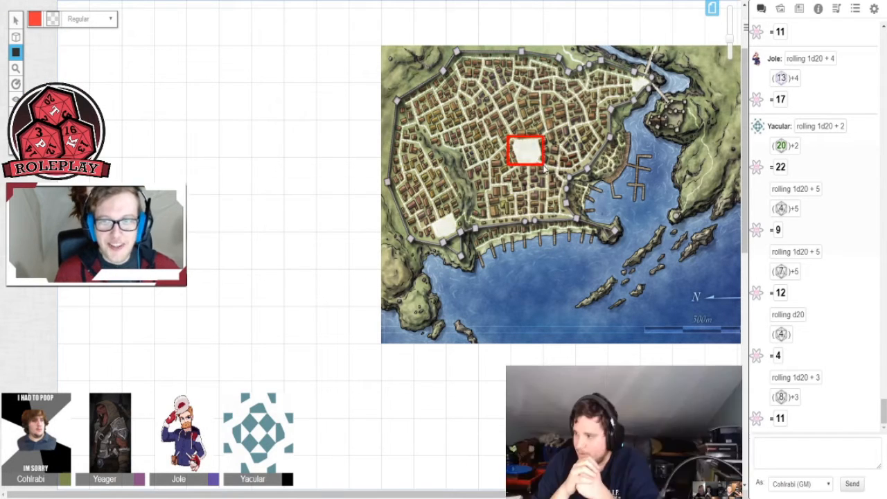